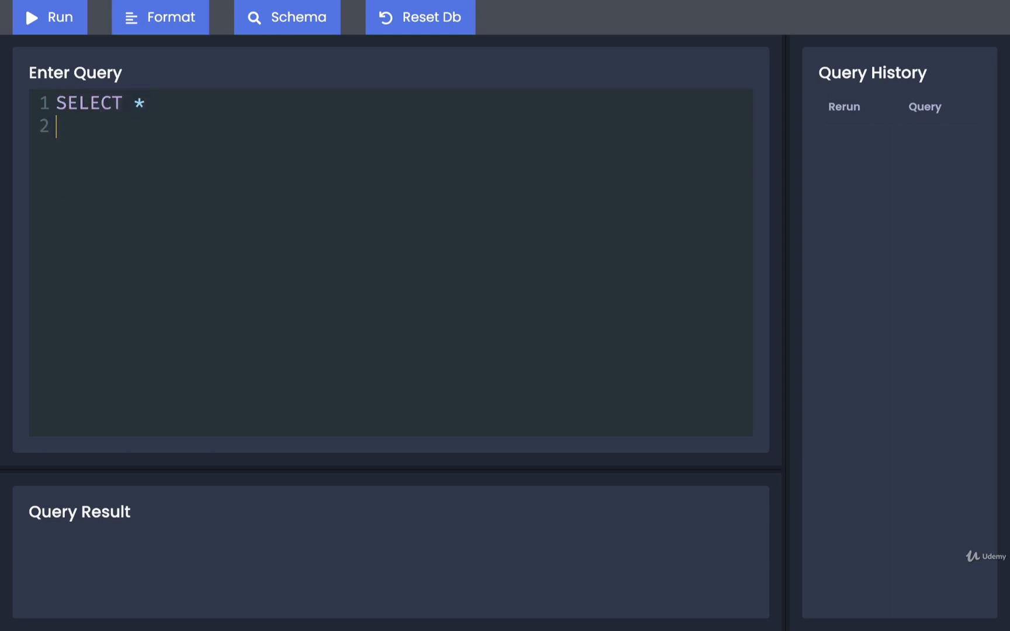
Complete the query as SELECT * FROM products ORDER BY price; across three lines.
type("FROM products")
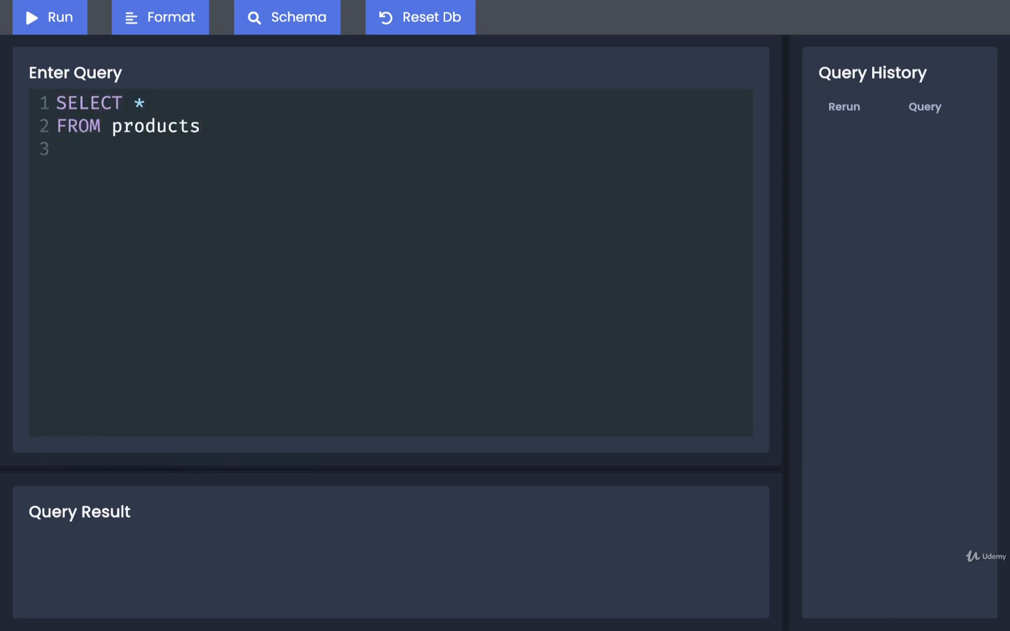
type("ORDER BY")
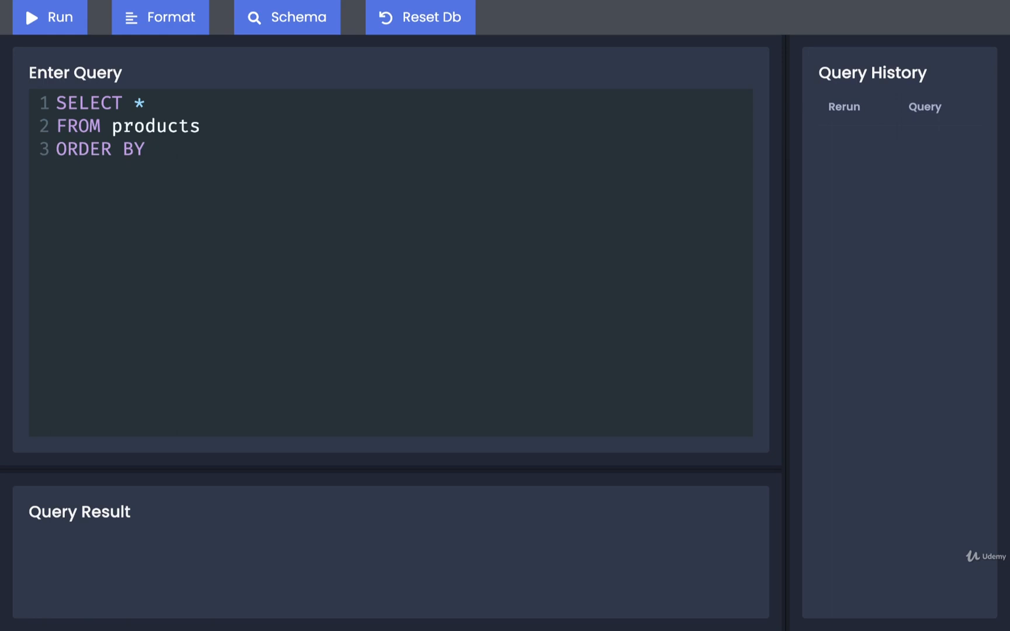
type("price;")
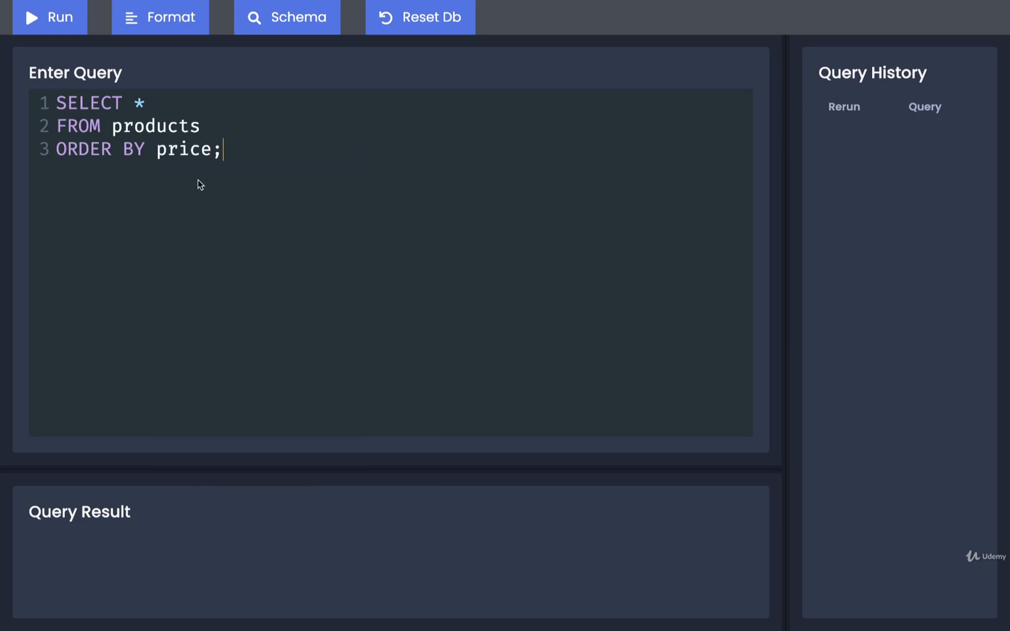
Run the query, review products listed cheapest to priciest, and return the caret after price.
left_click(49, 17)
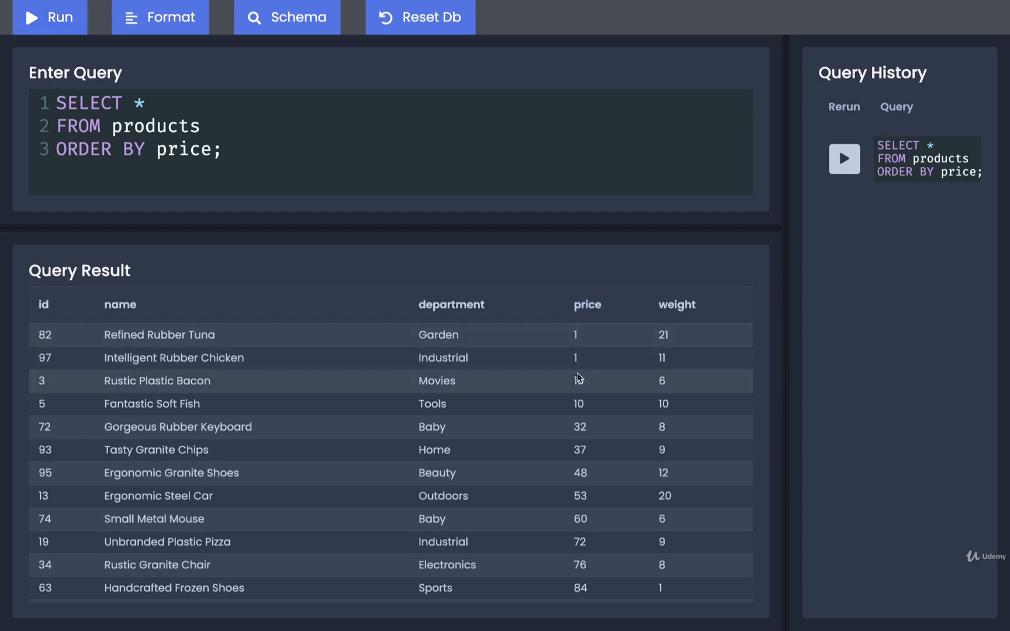
scroll("down", 3)
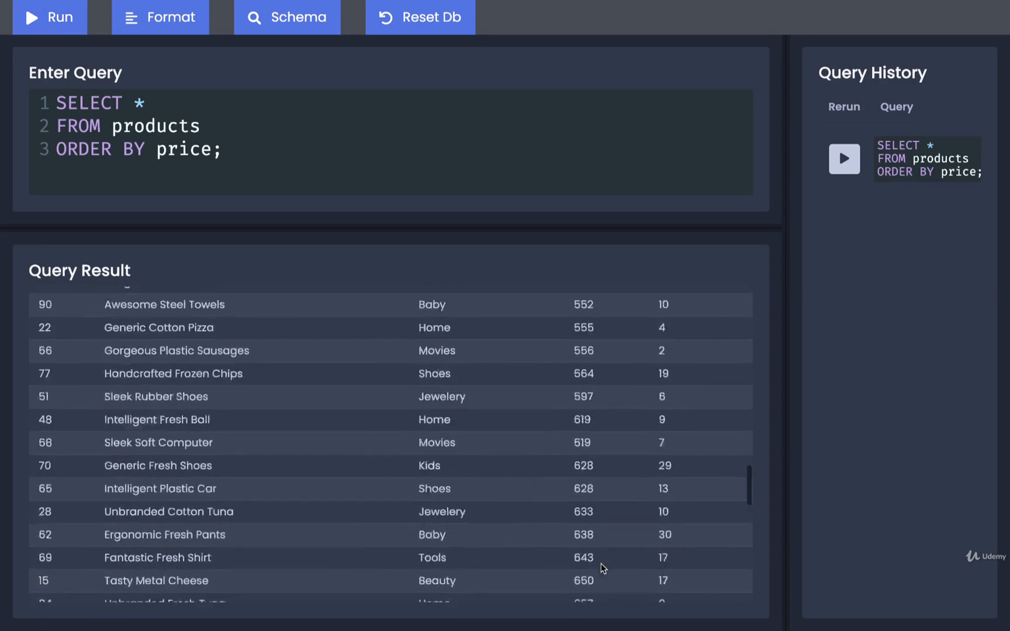
scroll("down", 3)
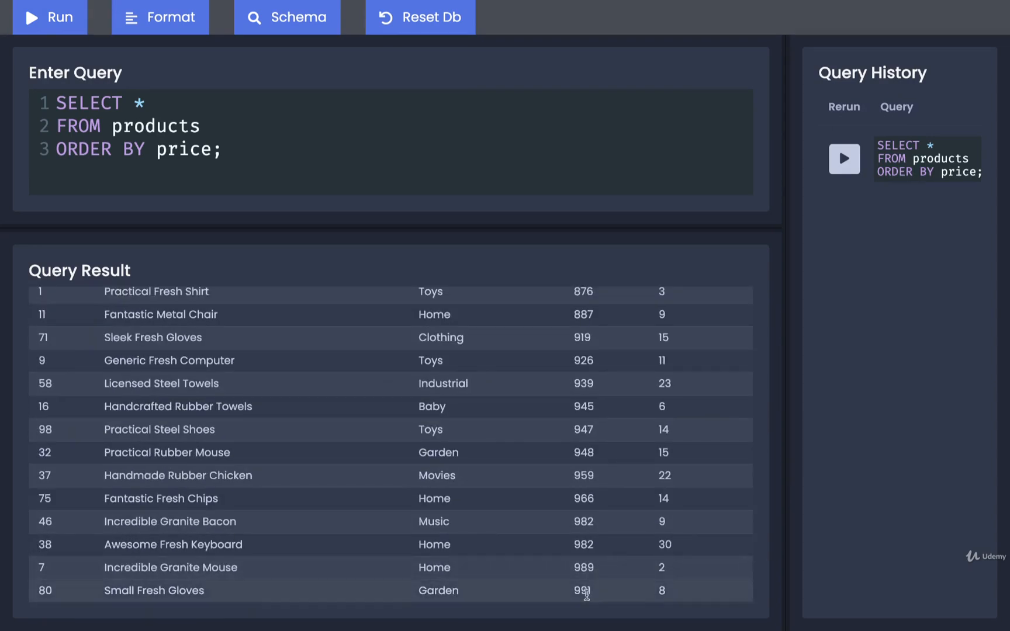
left_click(50, 16)
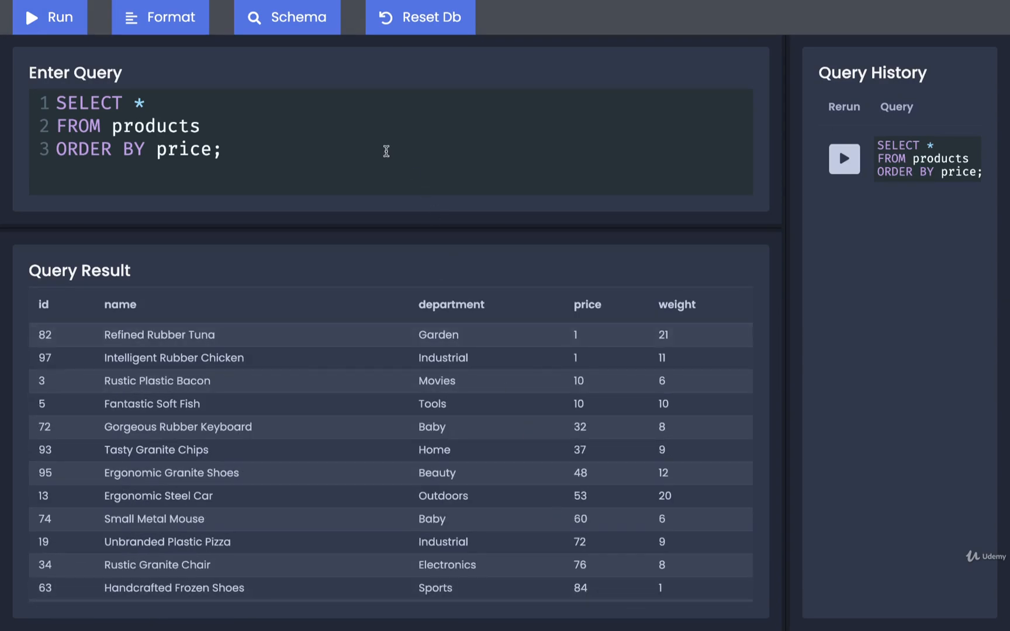
mouse_move(604, 328)
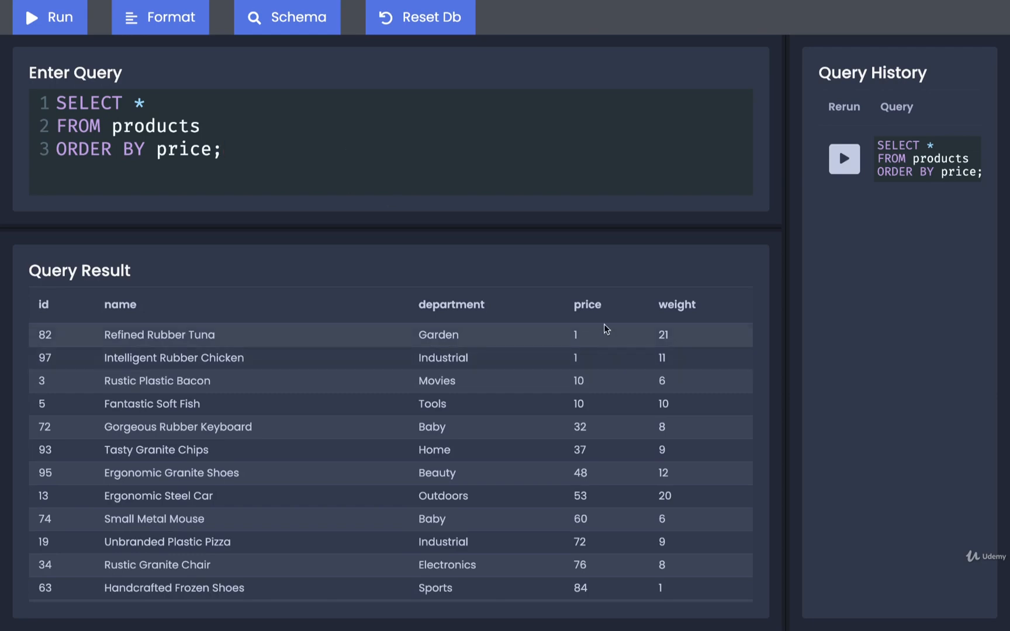
scroll("down", 3)
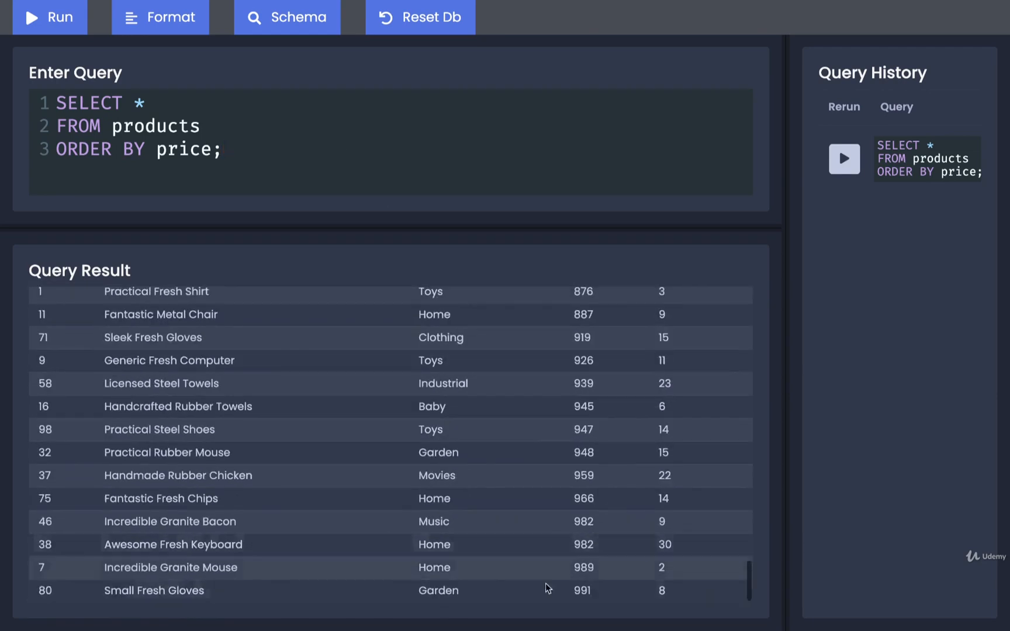
left_click(49, 16)
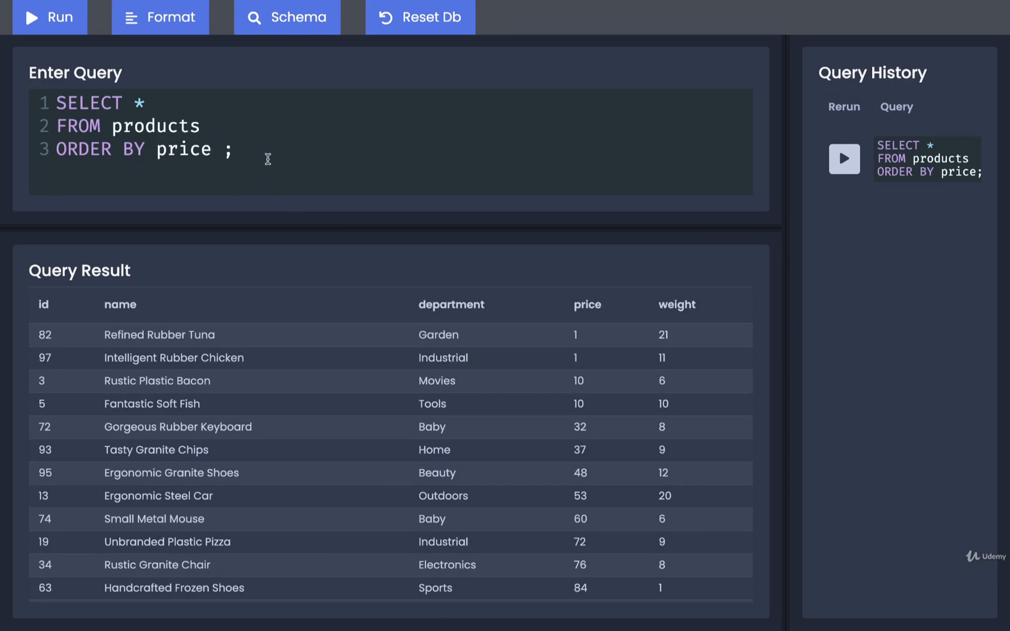
Add DESC after price and run the query so the priciest products list first.
type("DES")
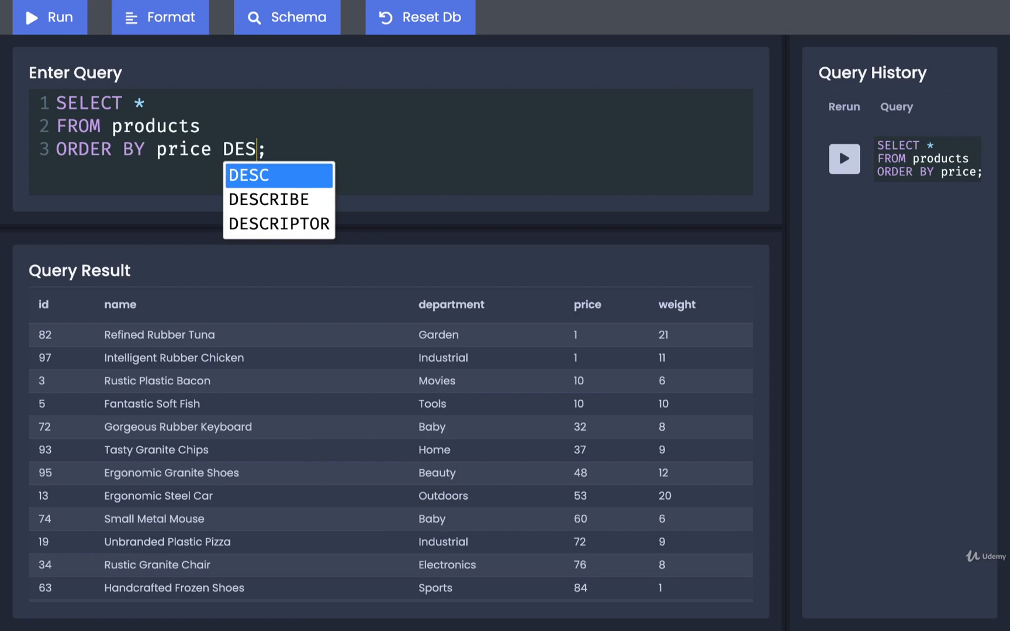
left_click(250, 175)
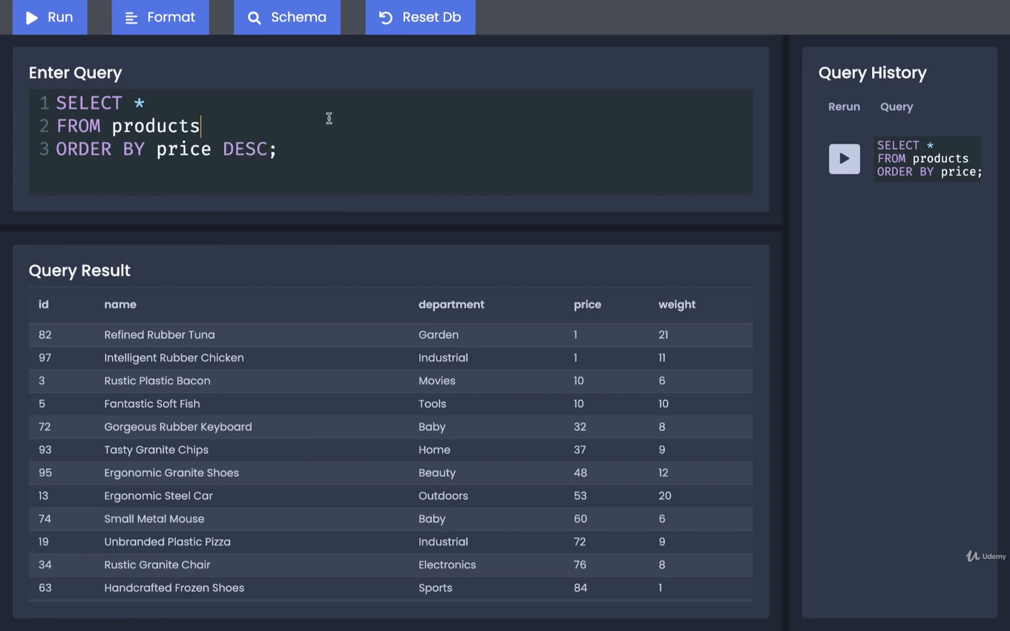
mouse_move(521, 345)
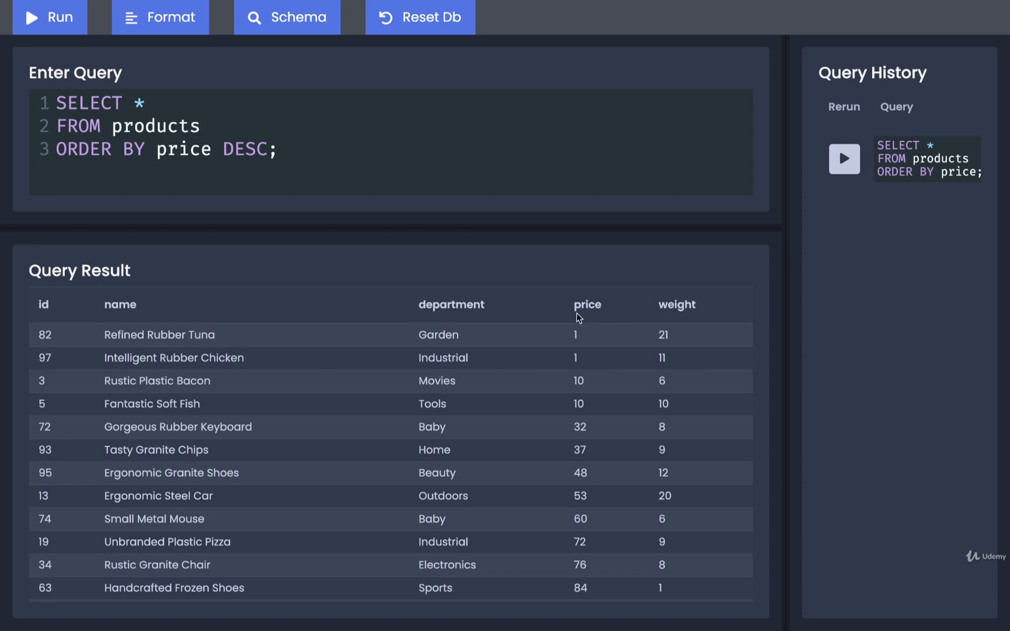
mouse_move(306, 129)
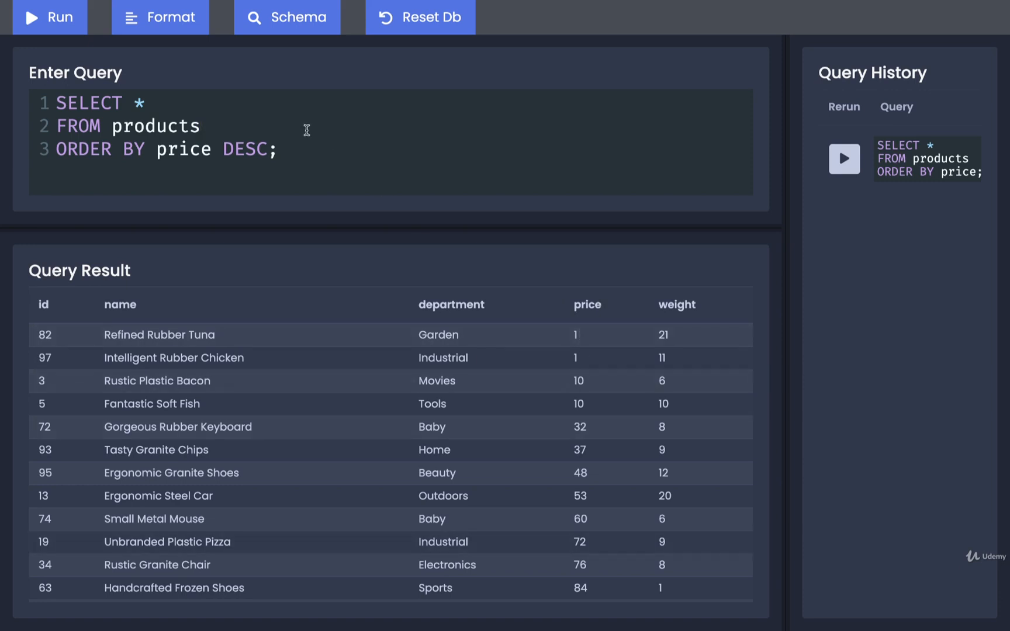
left_click(49, 16)
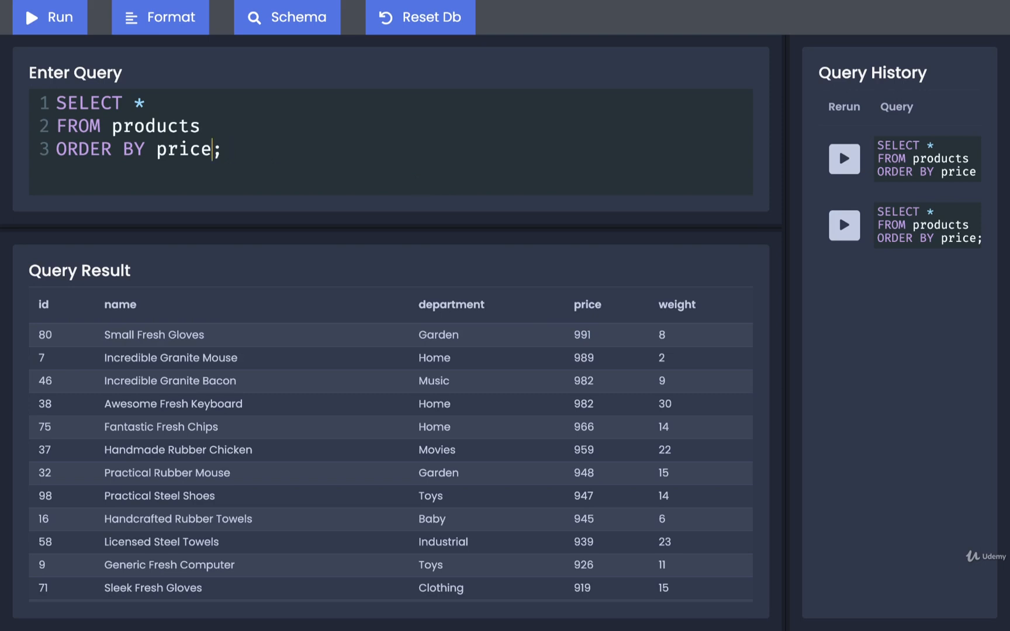
Rerun the plain price ordering, then add ASC and run it with cheapest products first.
left_click(49, 16)
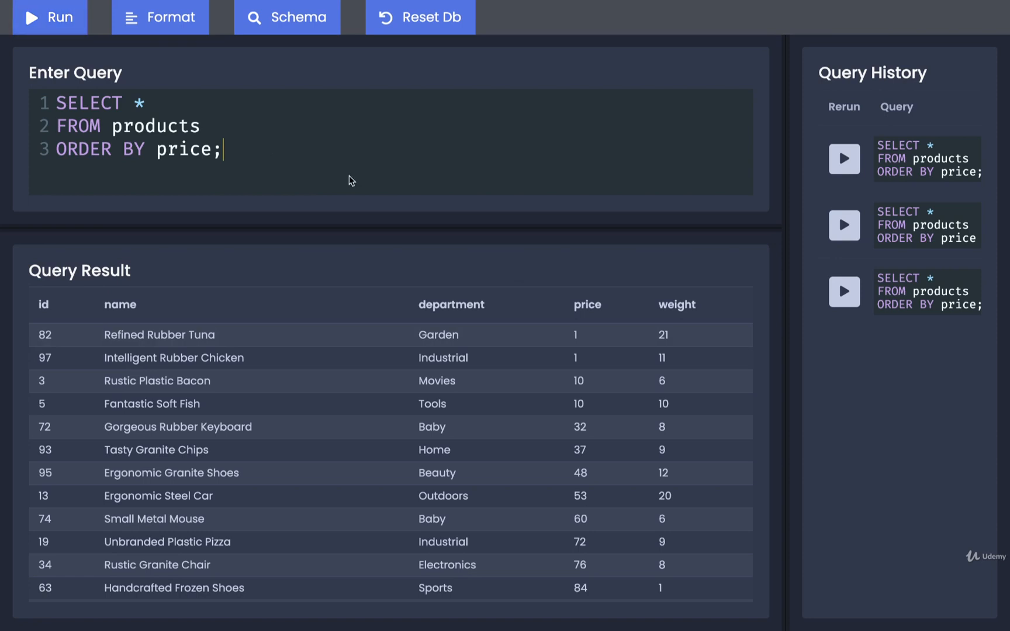
type("AS")
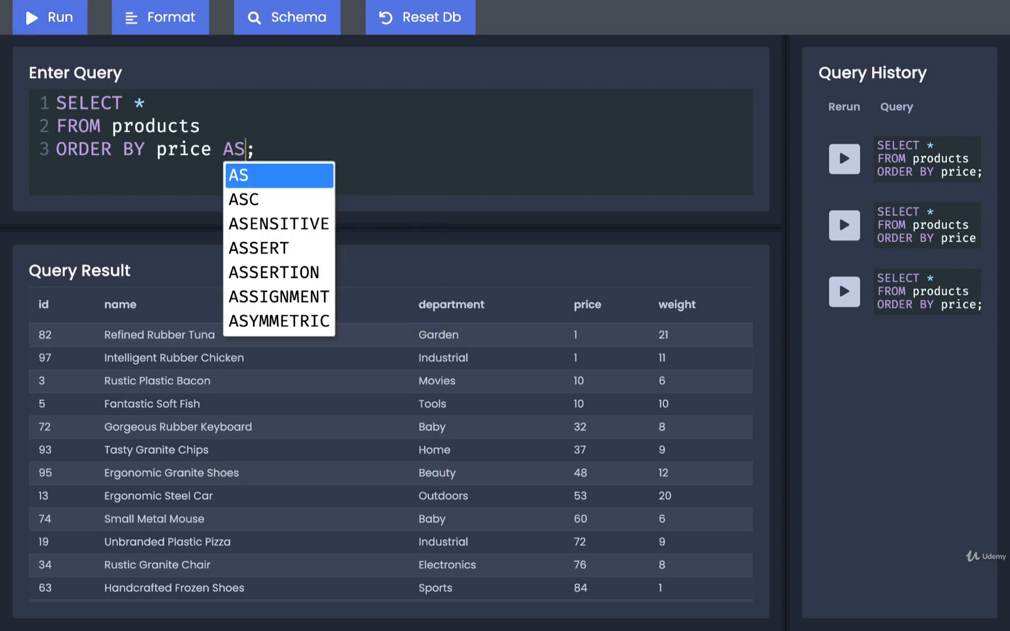
left_click(245, 198)
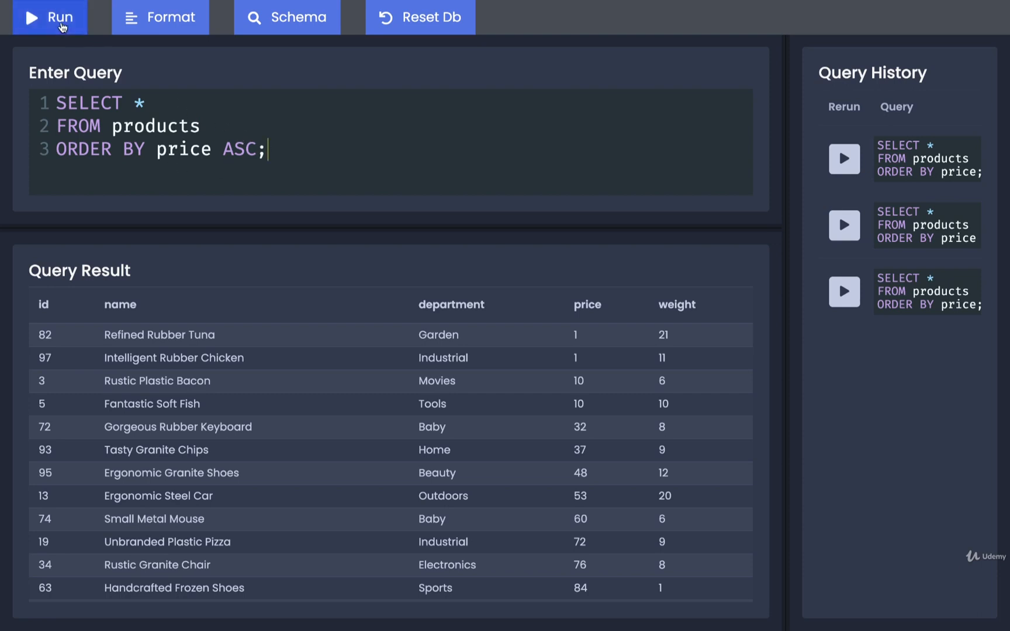
left_click(49, 17)
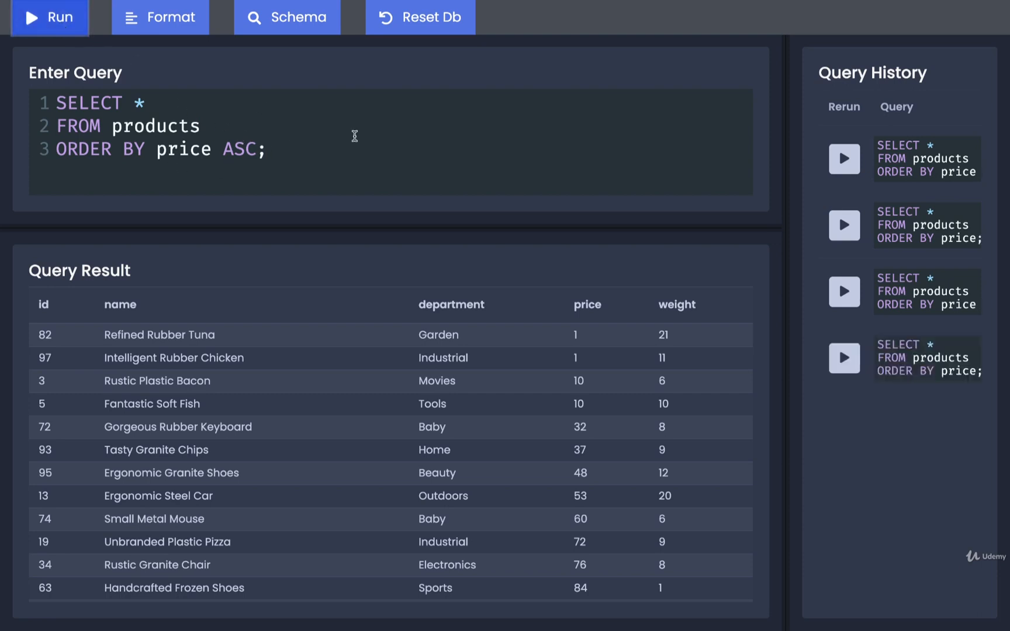
mouse_move(569, 358)
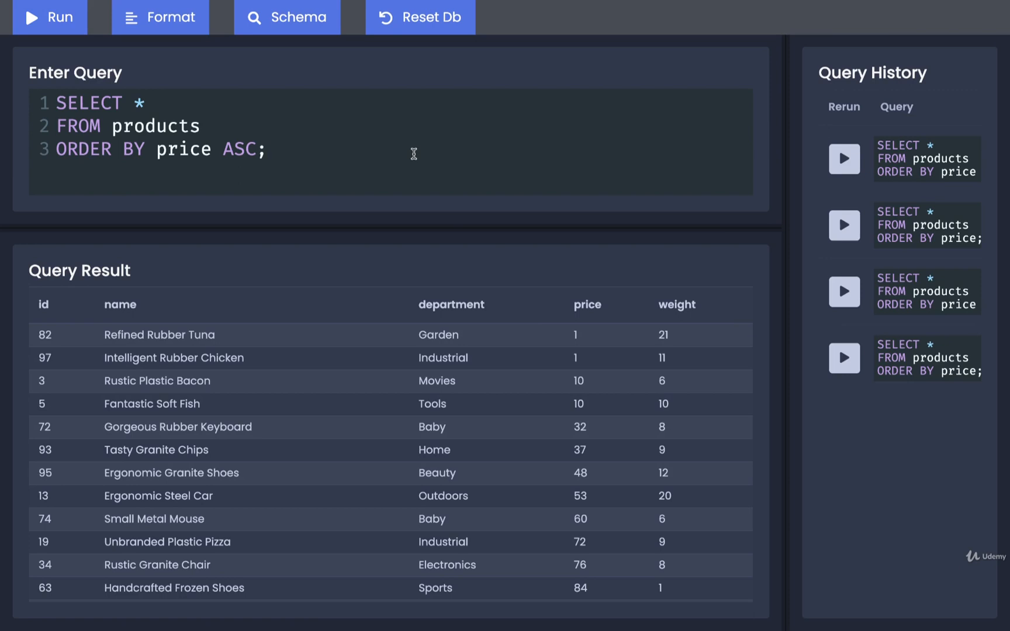
mouse_move(379, 75)
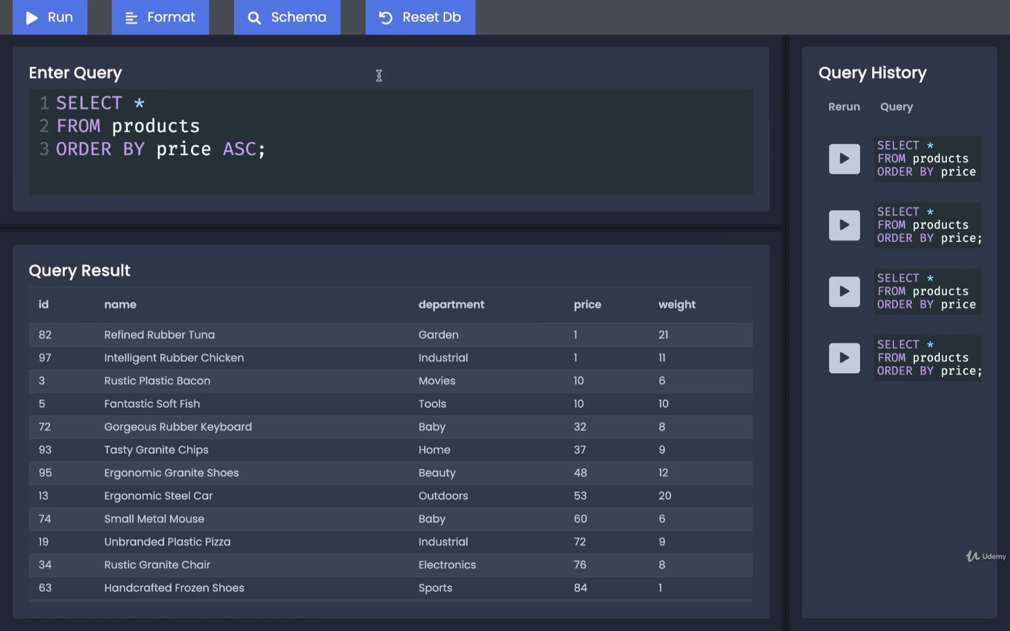